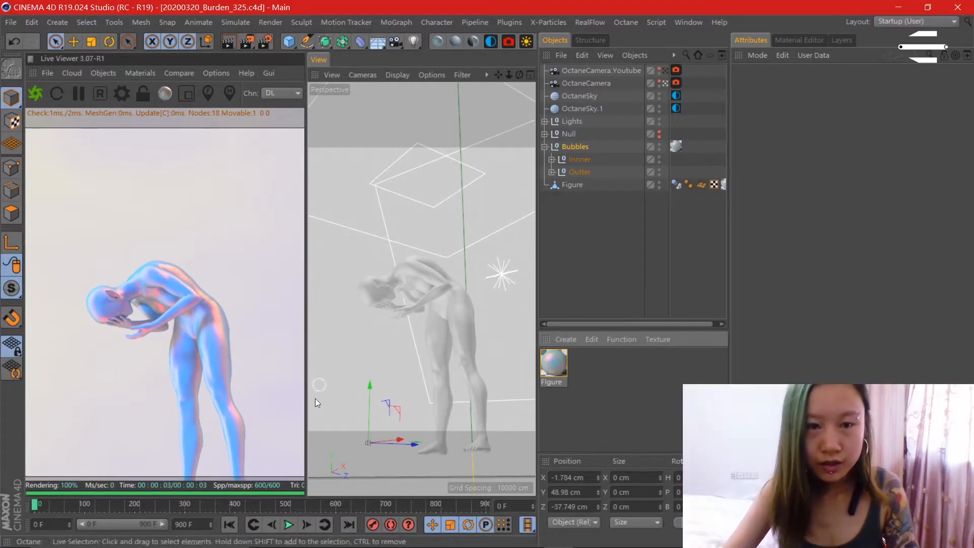
- Open the Figure material in the Octane Node Editor and add an RGB Spectrum node
left_click(288, 524)
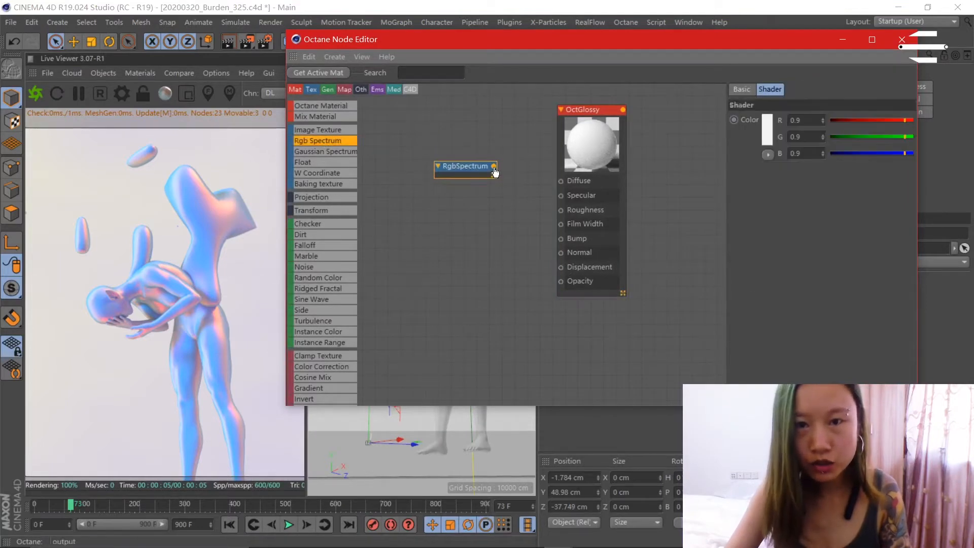
- Wire the RGB Spectrum into OctGlossy Diffuse and a Gradient node into Specular
left_click_drag(493, 165, 561, 180)
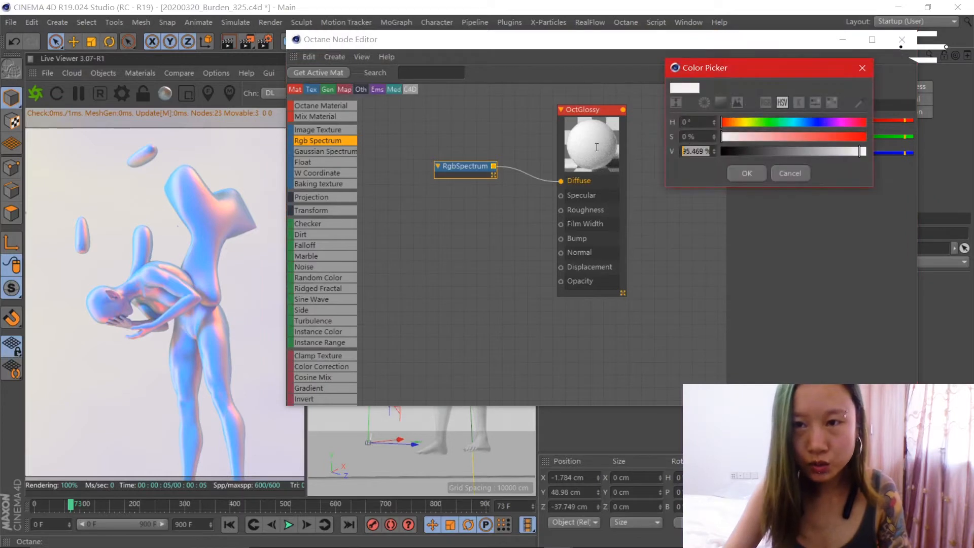
type("77")
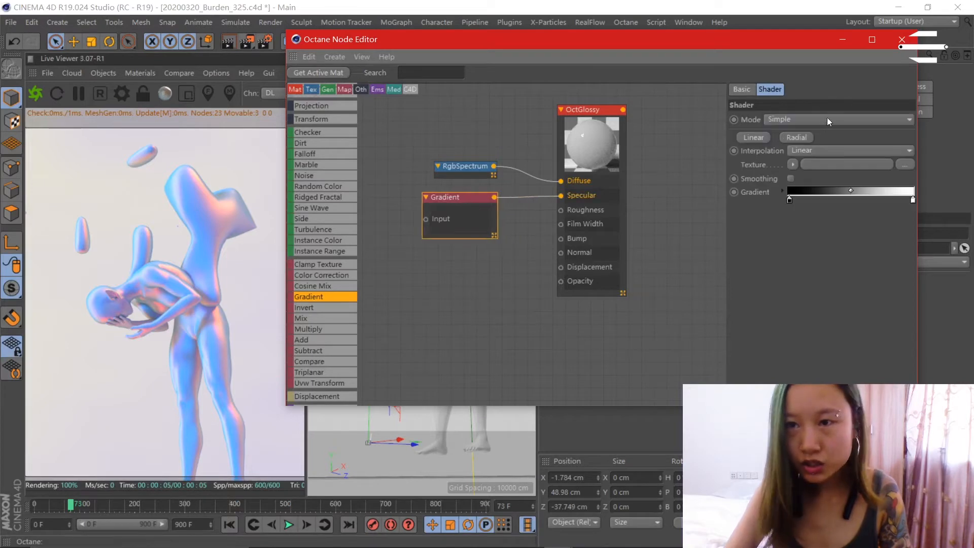
- Expose the Gradient's Start and End, feeding each from a coloured RGB Spectrum node
left_click(838, 119)
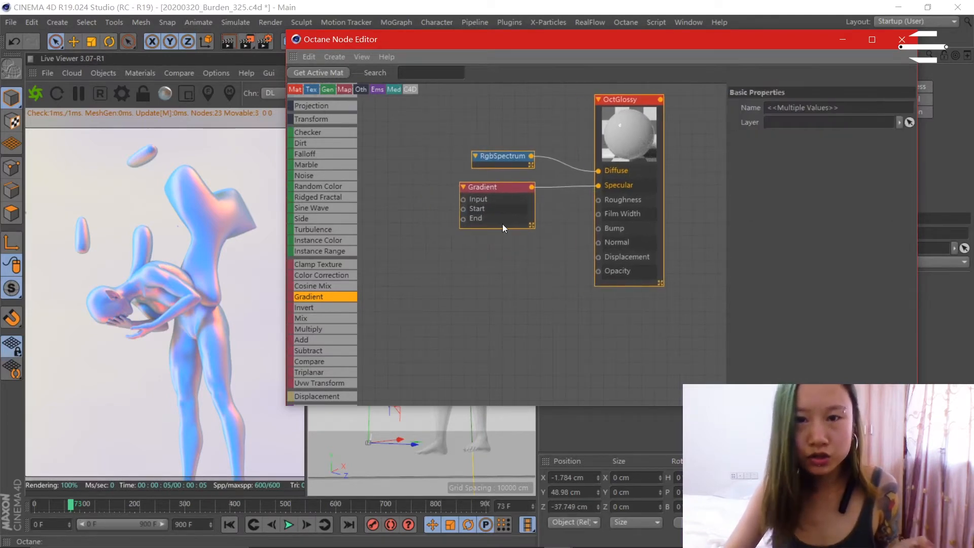
left_click(500, 157)
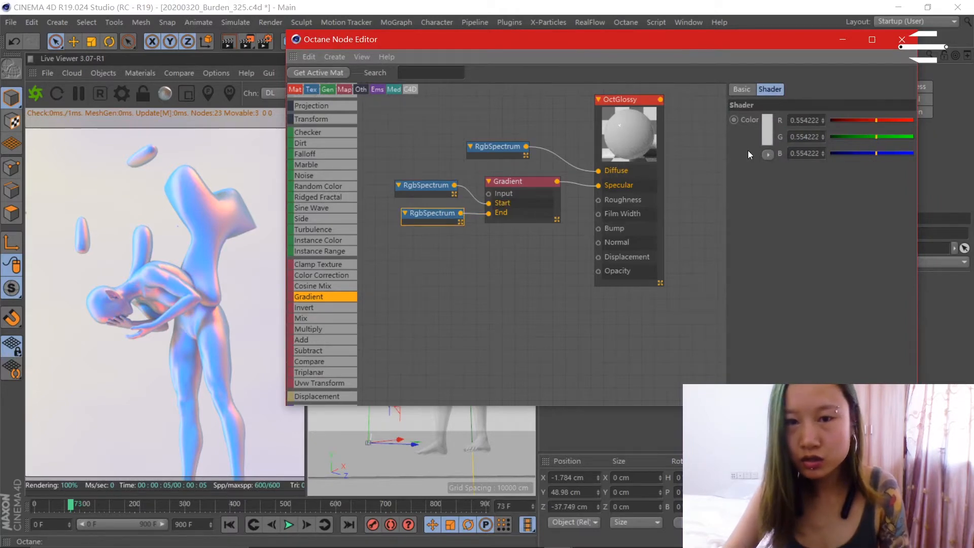
left_click(751, 120)
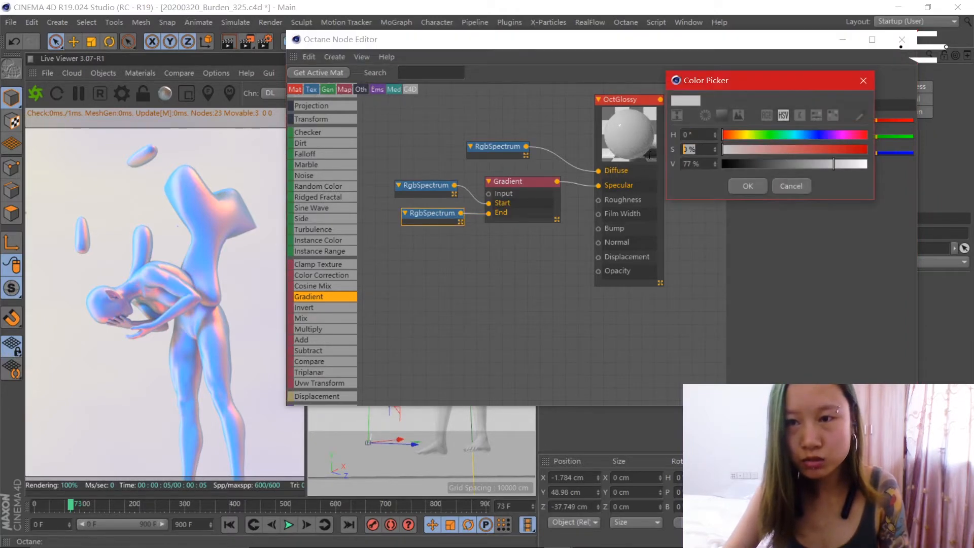
type("45")
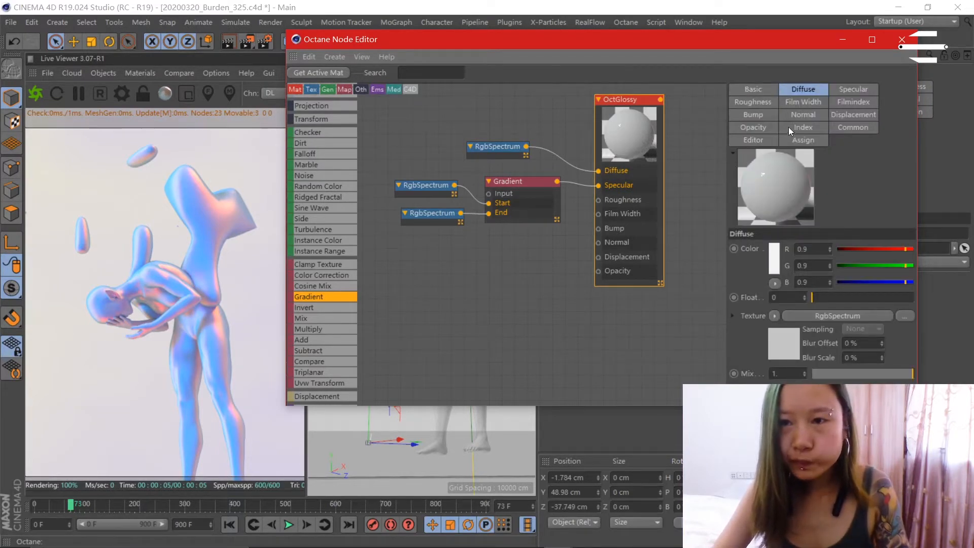
- Set the OctGlossy node's Index to 7 for a reflective preview
left_click(803, 127)
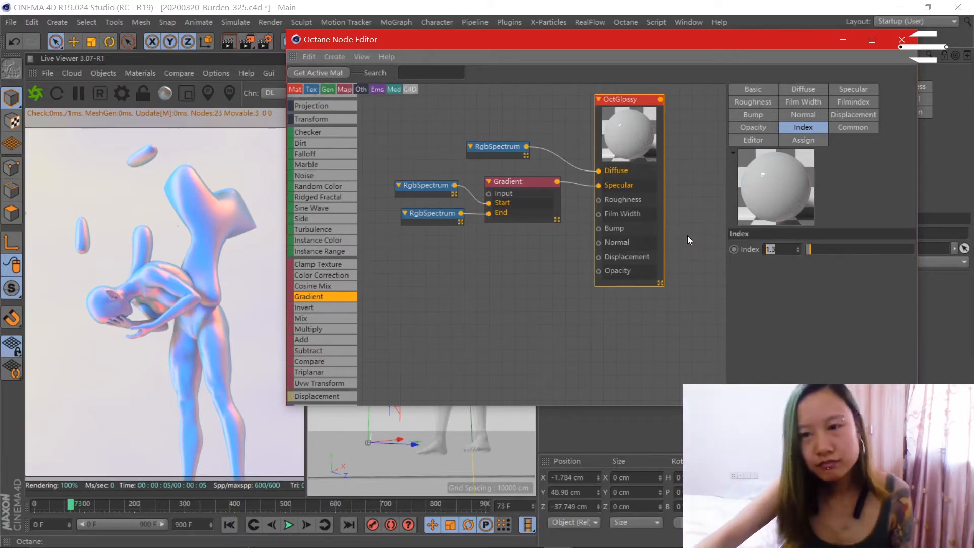
mouse_move(678, 217)
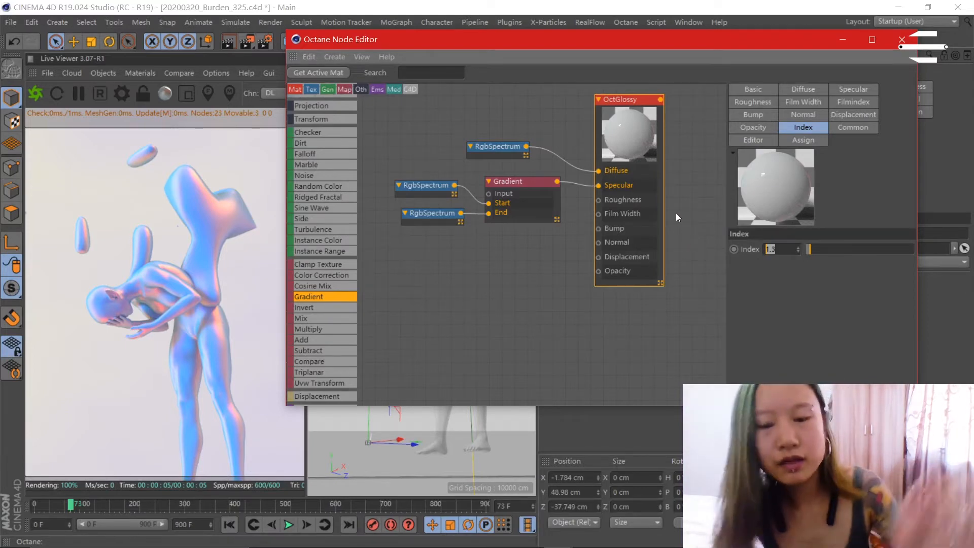
mouse_move(669, 219)
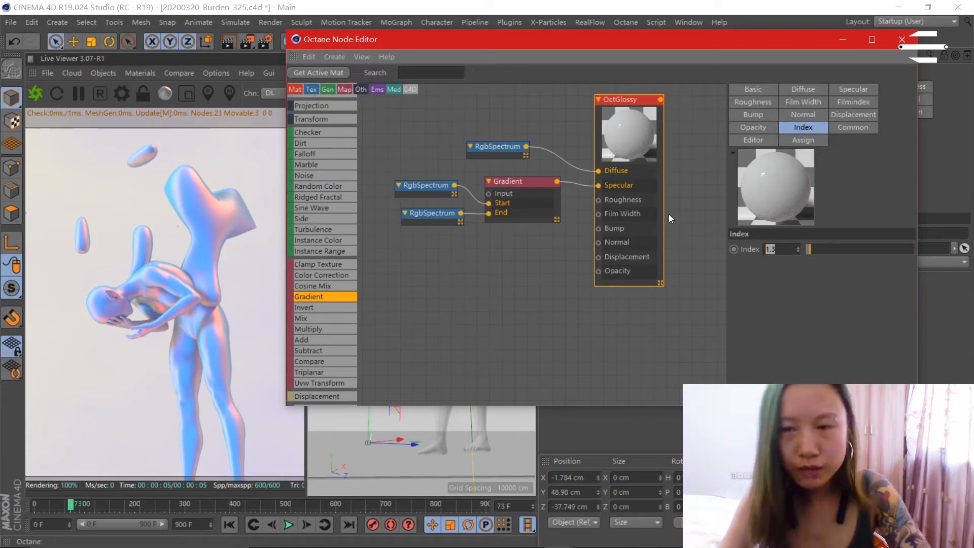
mouse_move(784, 284)
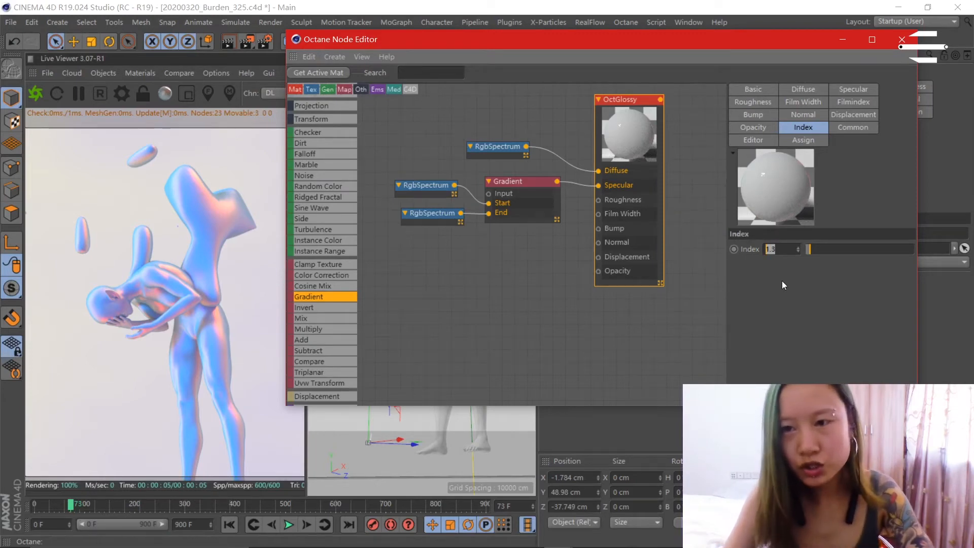
type("7.")
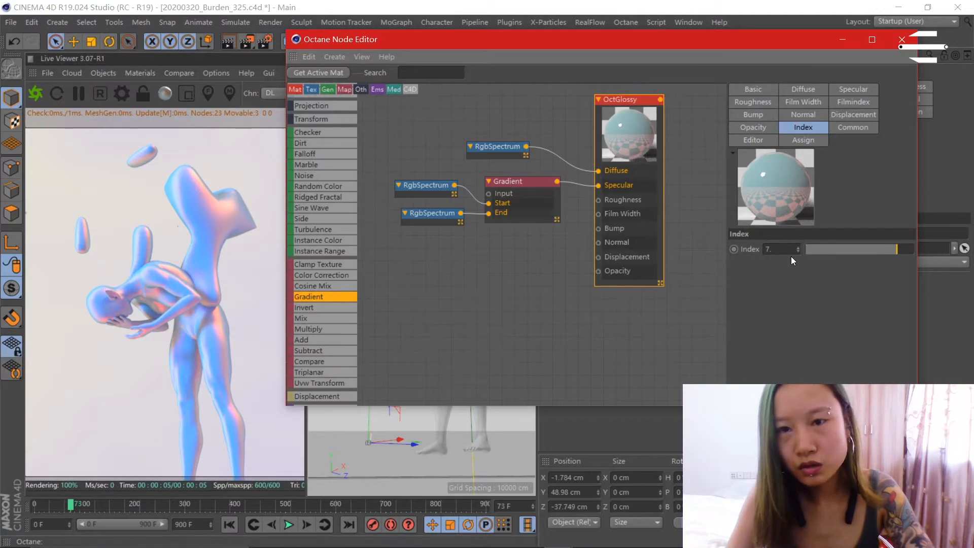
mouse_move(829, 294)
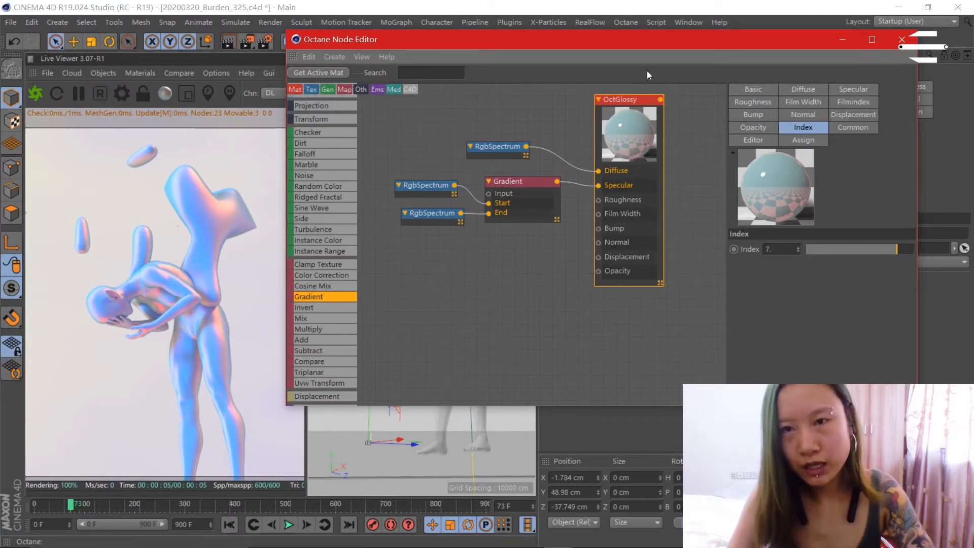
left_click_drag(648, 40, 640, 41)
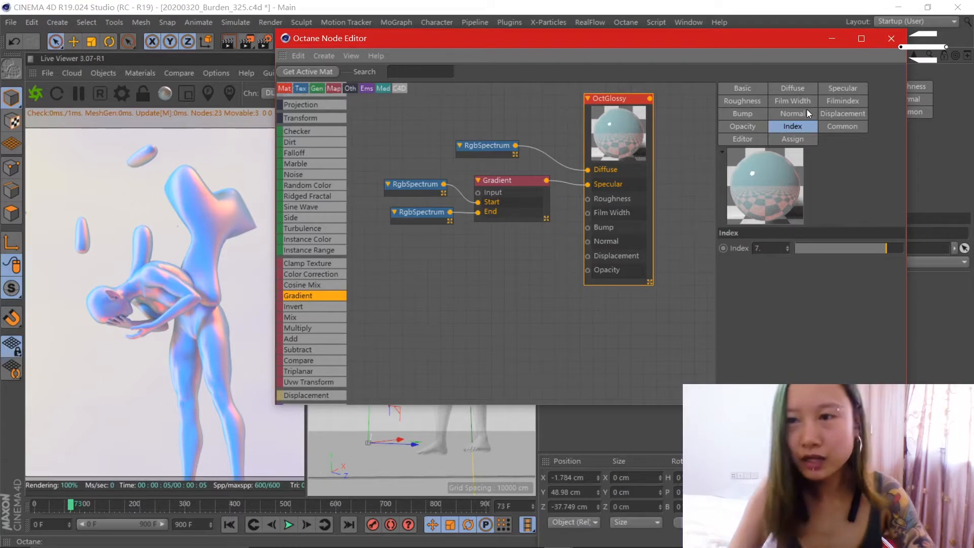
mouse_move(744, 110)
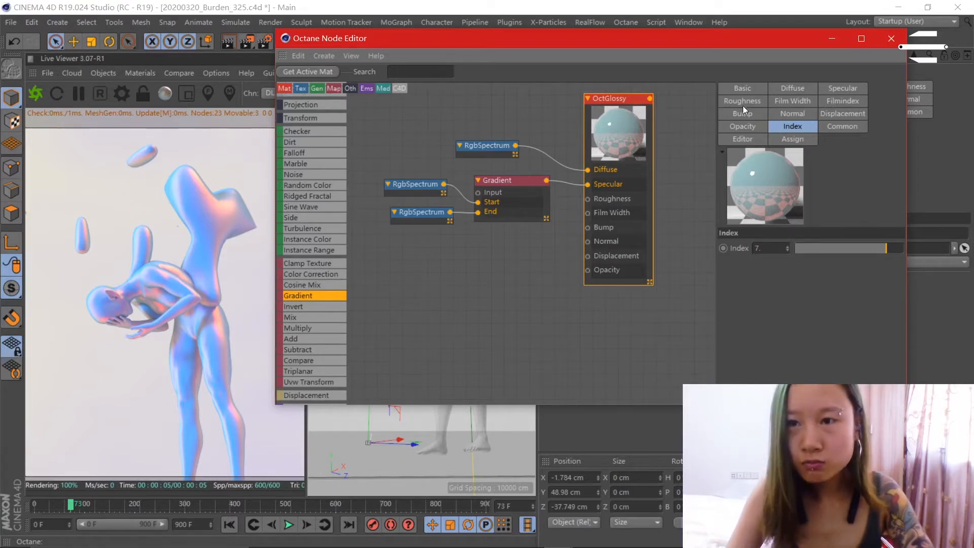
- Enter 0.4 as the OctGlossy Roughness float value
left_click(742, 100)
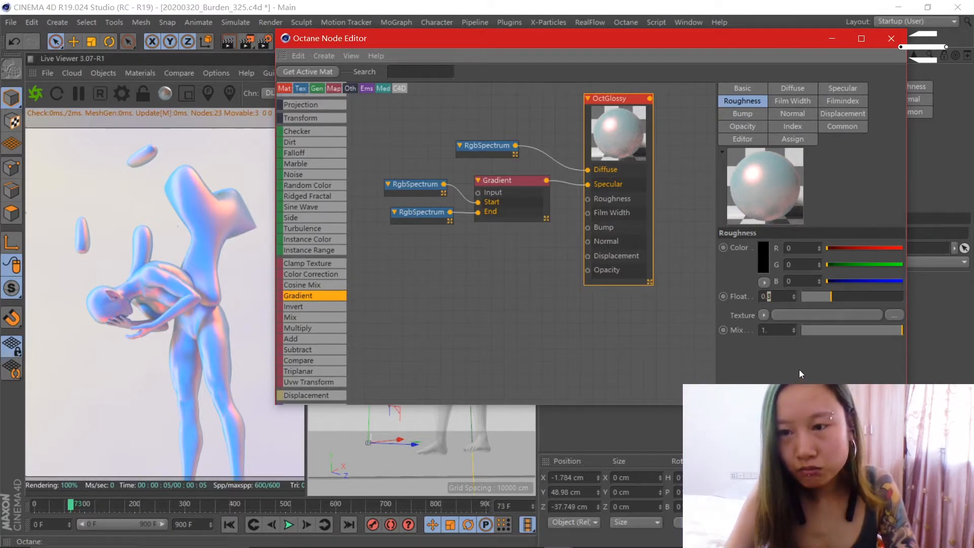
left_click(764, 281)
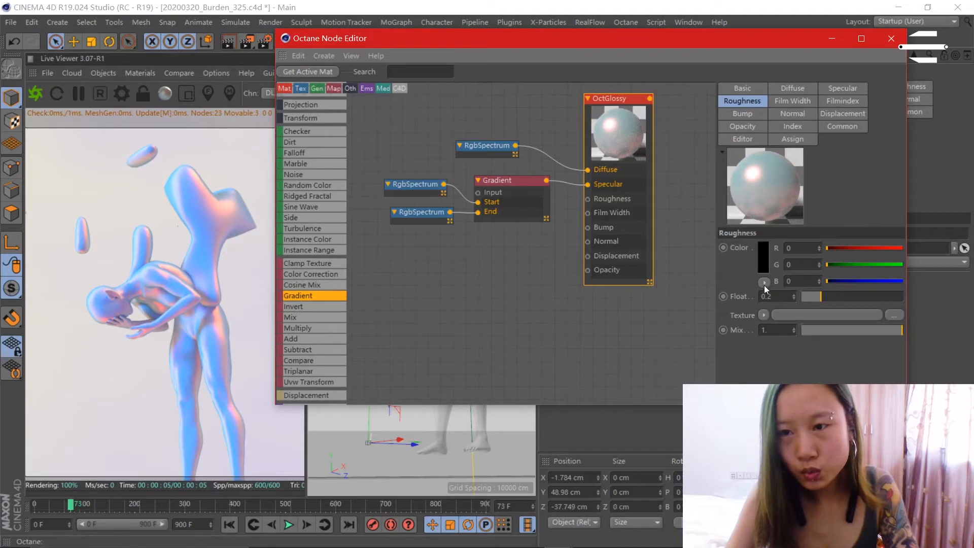
left_click(780, 296)
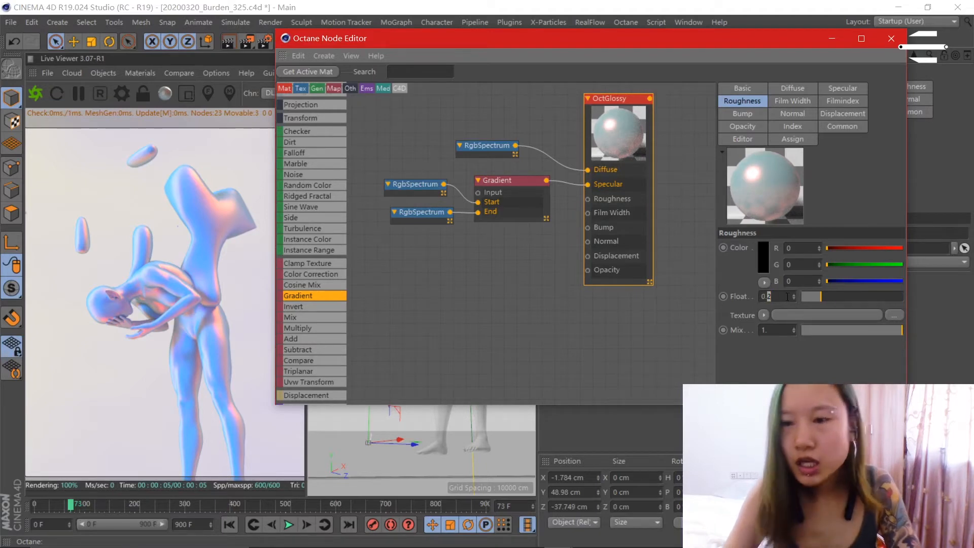
type("0.4")
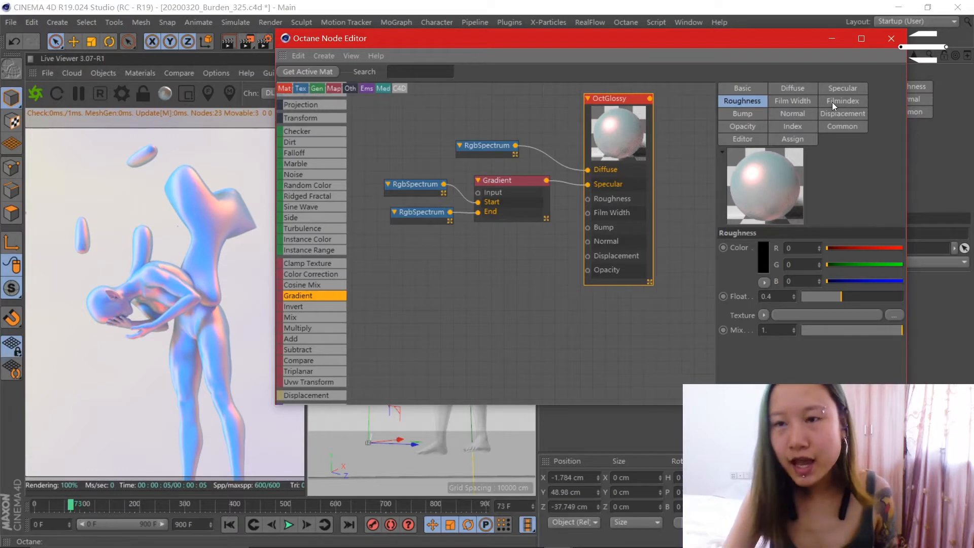
- Drag the OctGlossy Film Width slider back and forth, settling at about 0.35
left_click(843, 100)
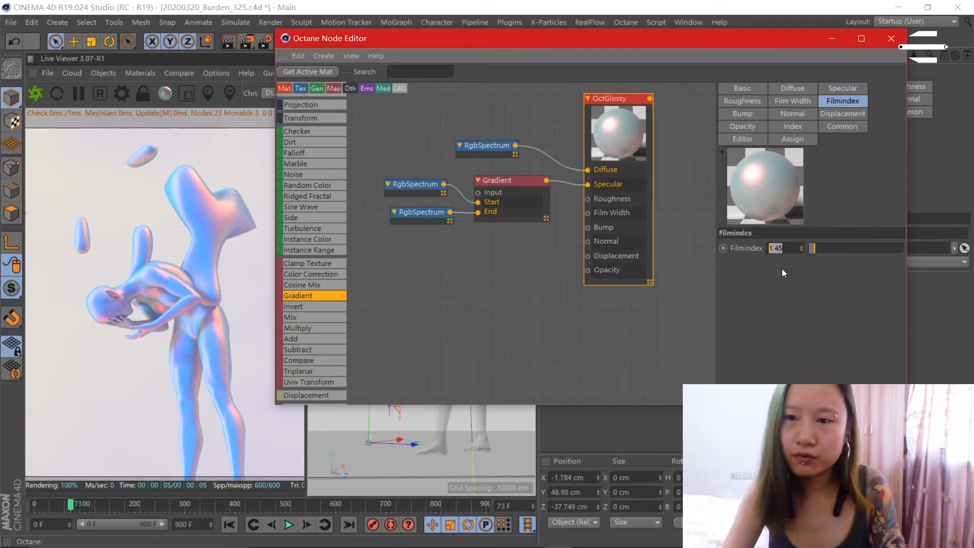
left_click(792, 101)
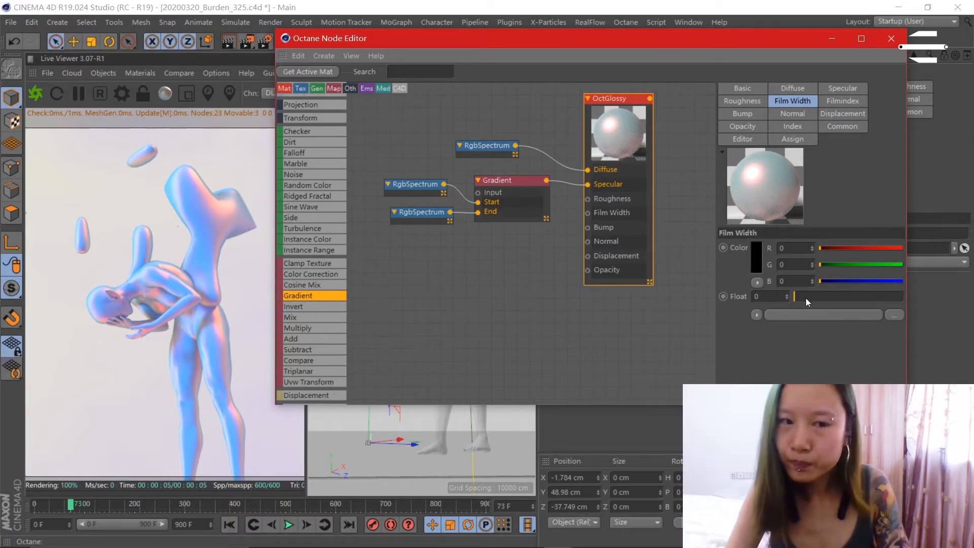
left_click_drag(786, 296, 869, 297)
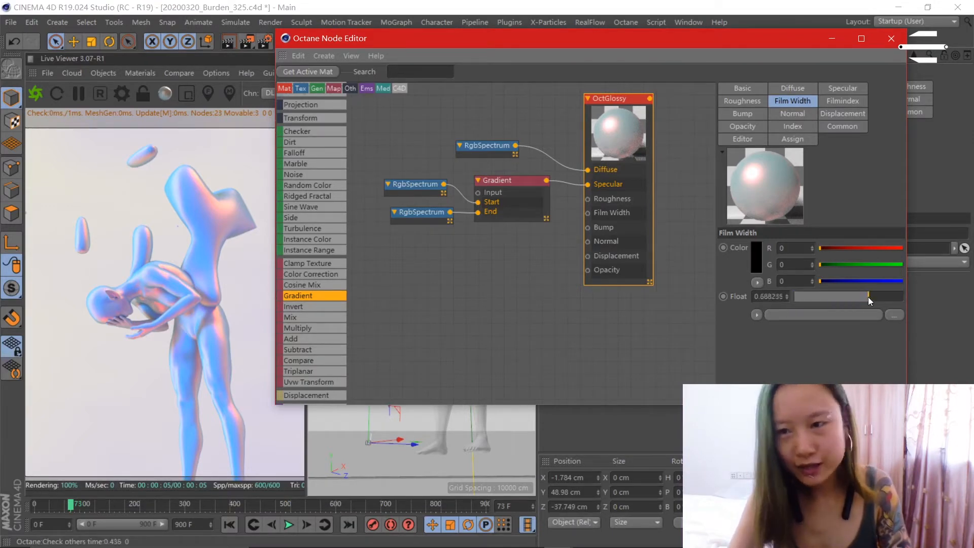
left_click_drag(869, 297, 808, 296)
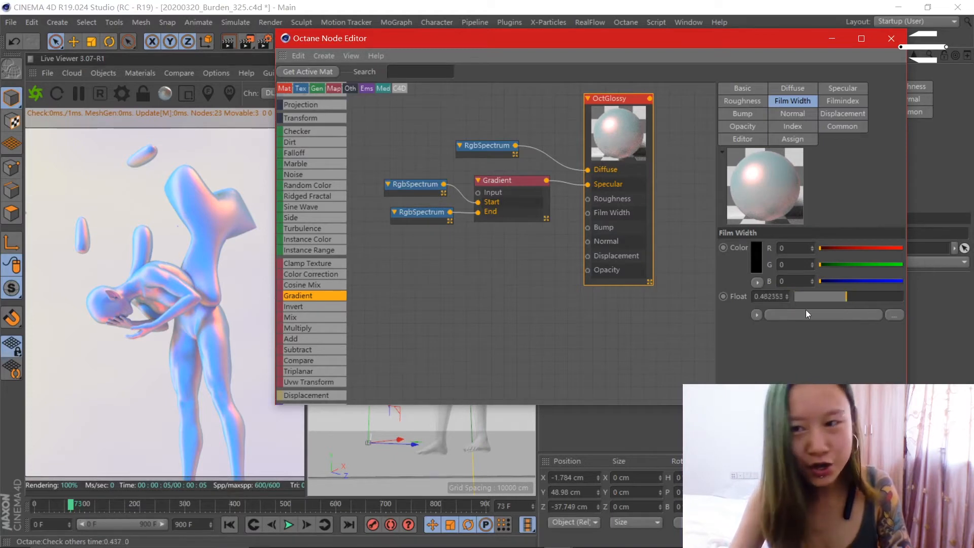
left_click_drag(820, 296, 835, 297)
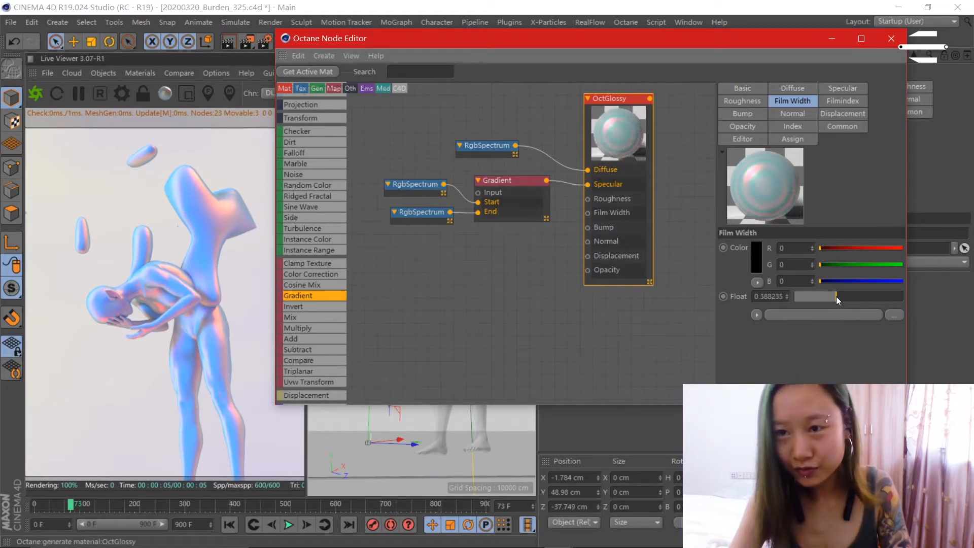
left_click_drag(832, 296, 829, 297)
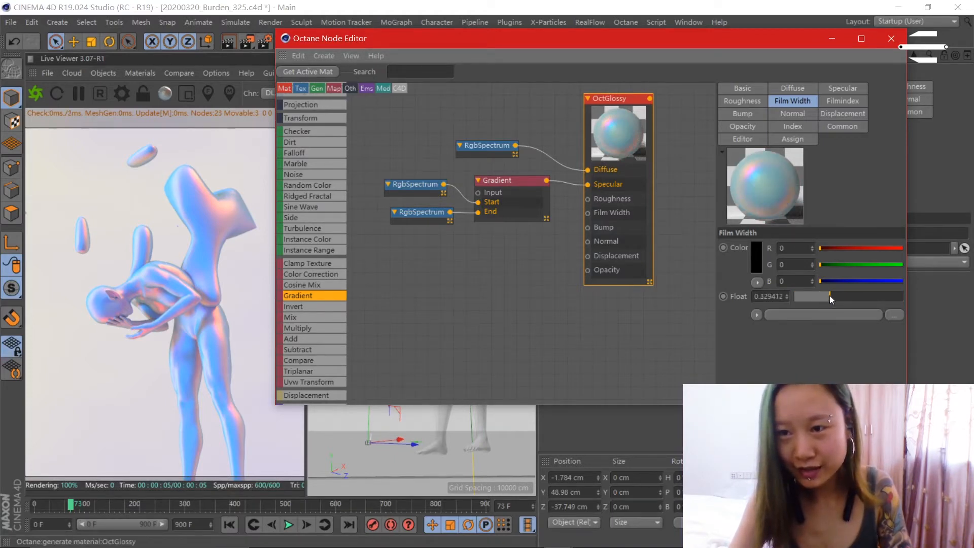
left_click_drag(807, 296, 882, 296)
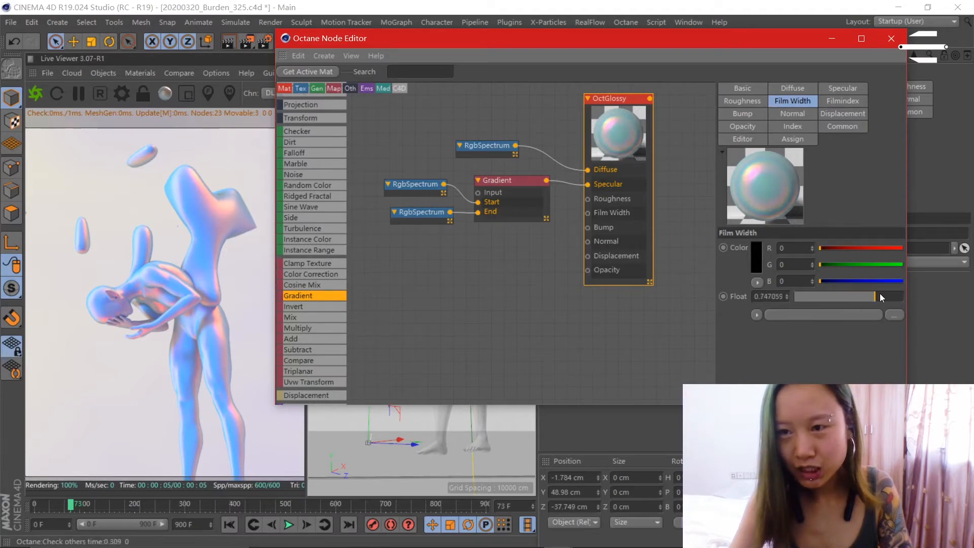
left_click_drag(888, 296, 835, 296)
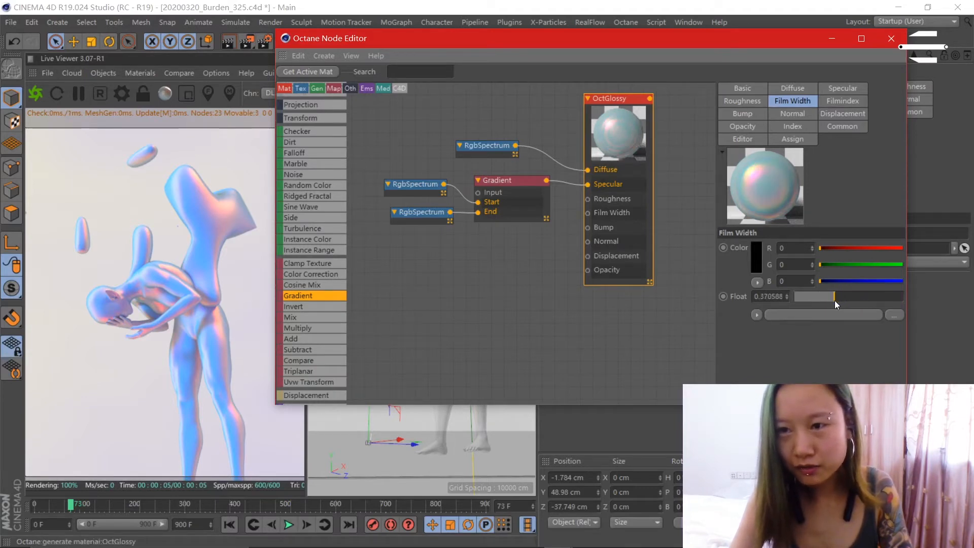
left_click_drag(834, 296, 833, 296)
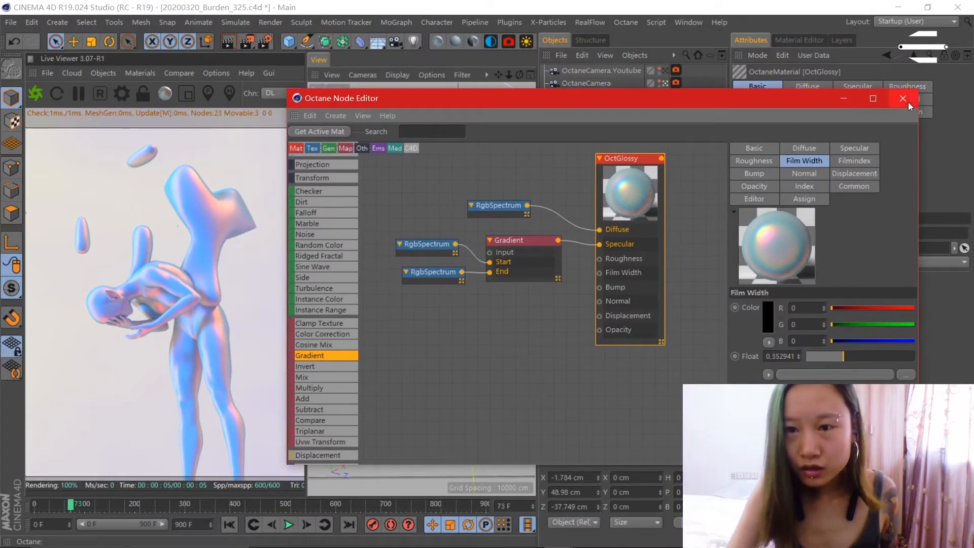
- Reopen OctGlossy in the Node Editor and lower Film Width to about 0.24
left_click(903, 98)
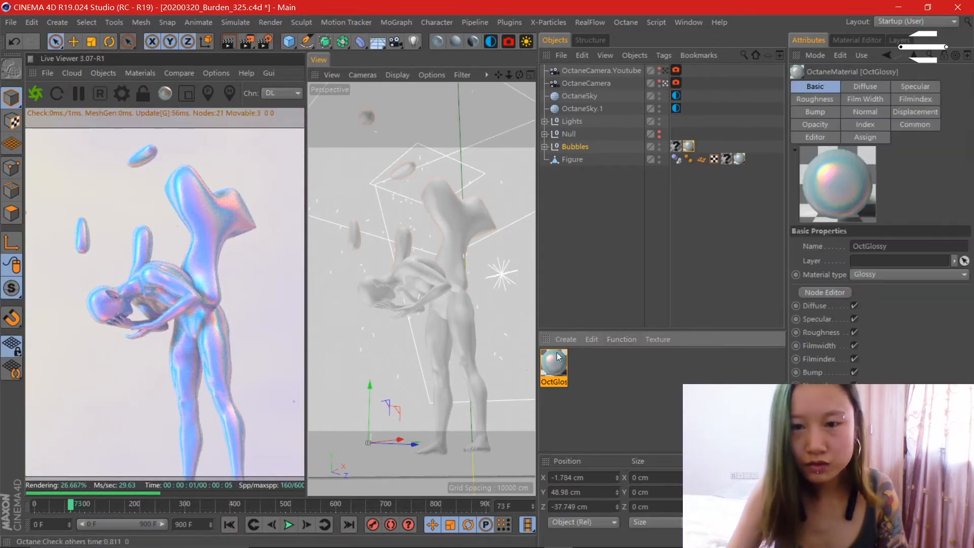
left_click(824, 292)
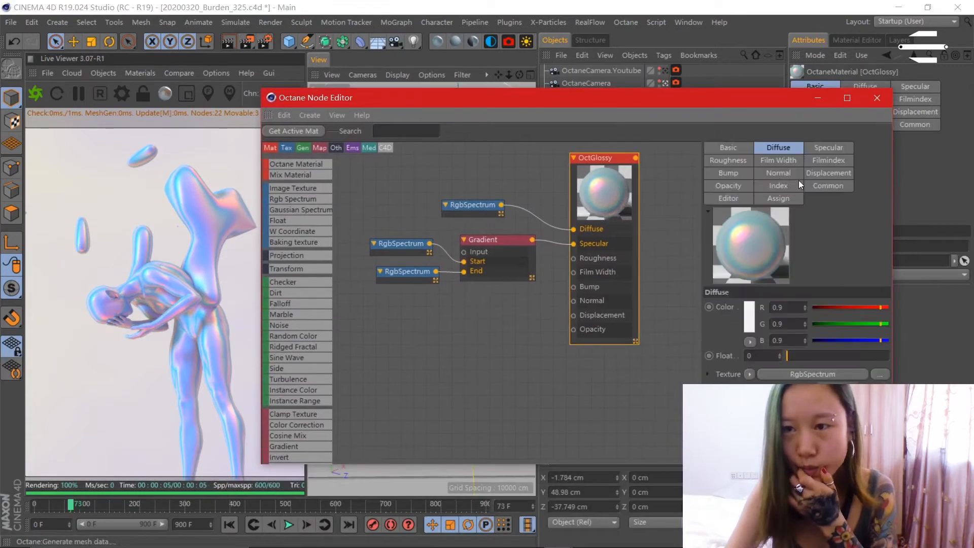
left_click(777, 160)
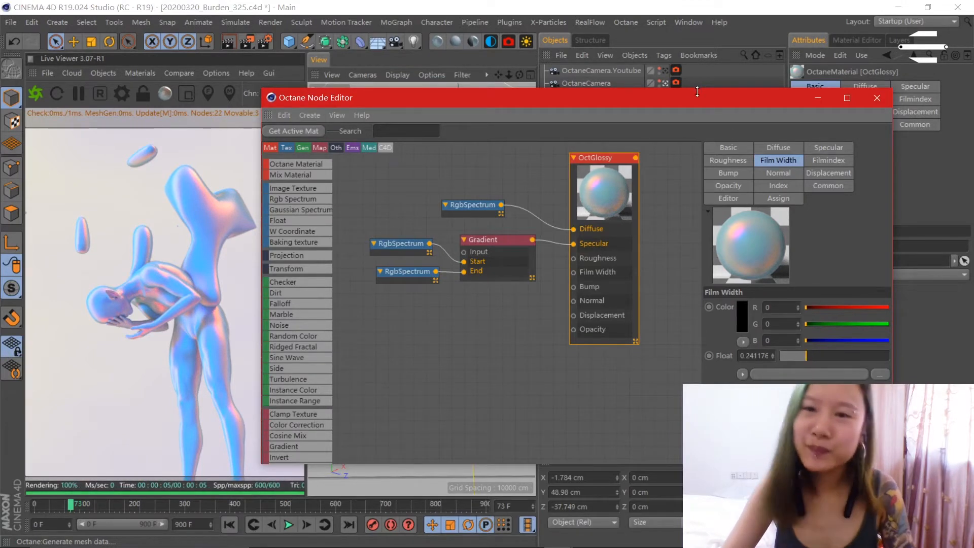
left_click_drag(696, 97, 633, 81)
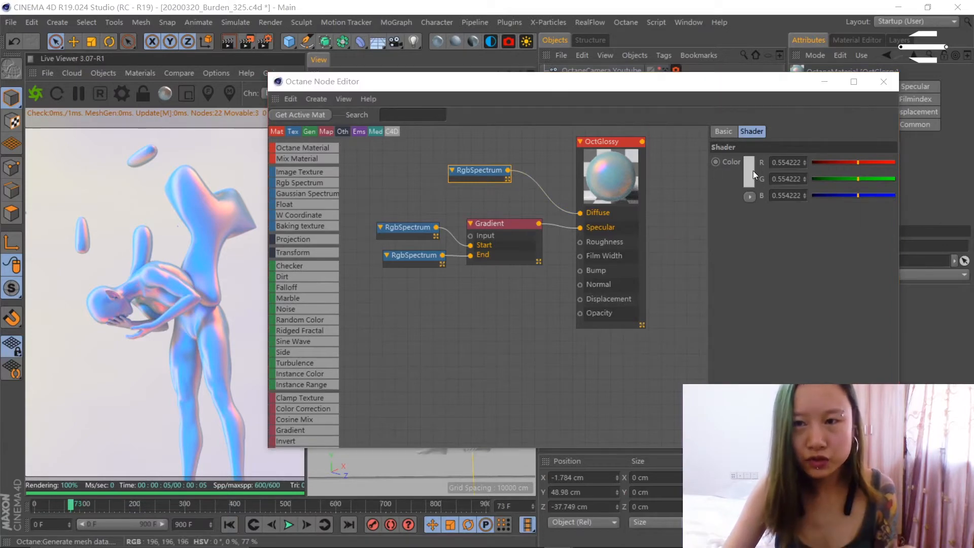
- Set the diffuse RGB Spectrum colour to a mid grey of about 0.477
left_click(750, 162)
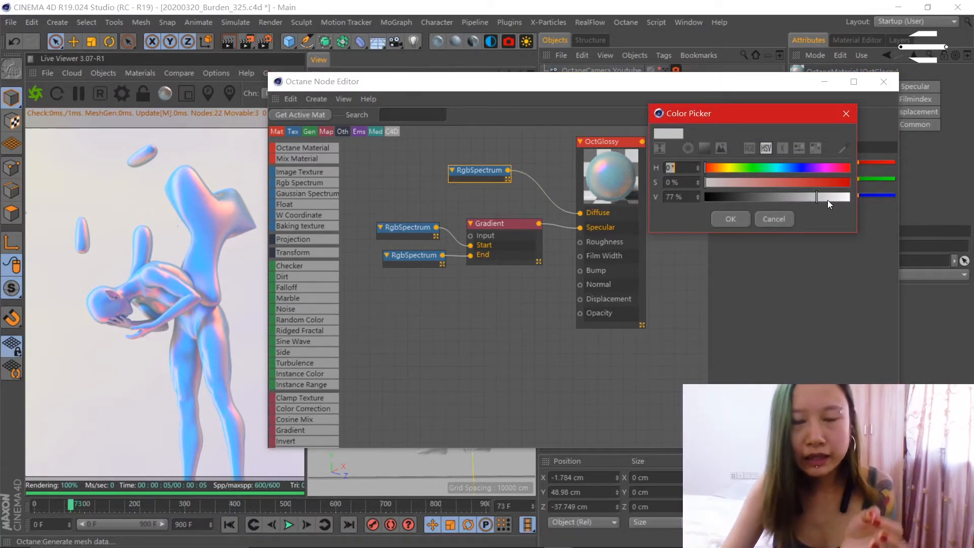
left_click_drag(815, 196, 830, 196)
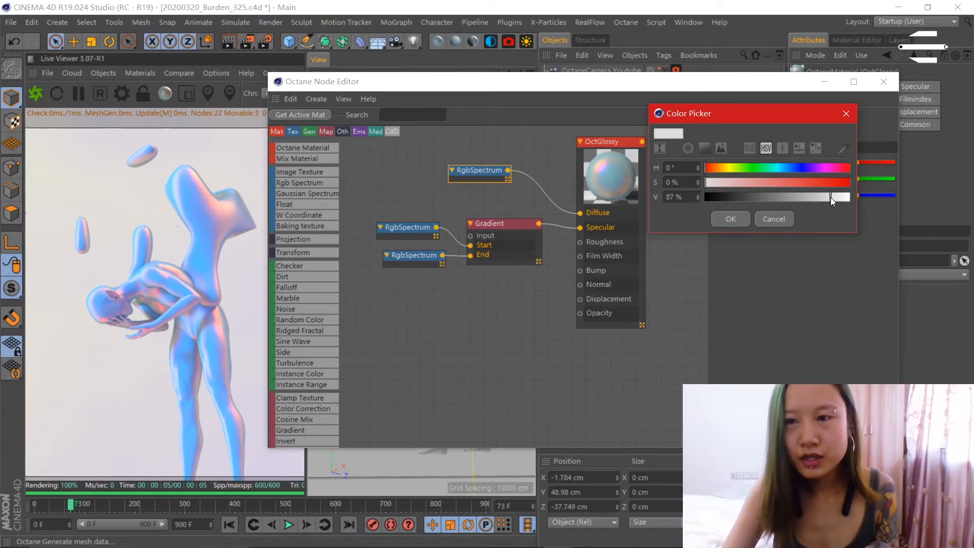
left_click(731, 219)
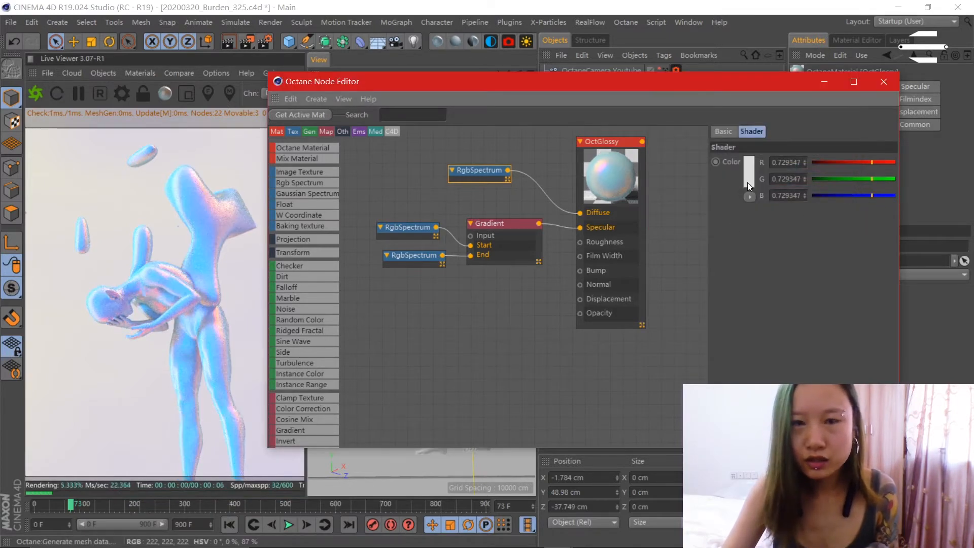
left_click_drag(749, 168, 750, 196)
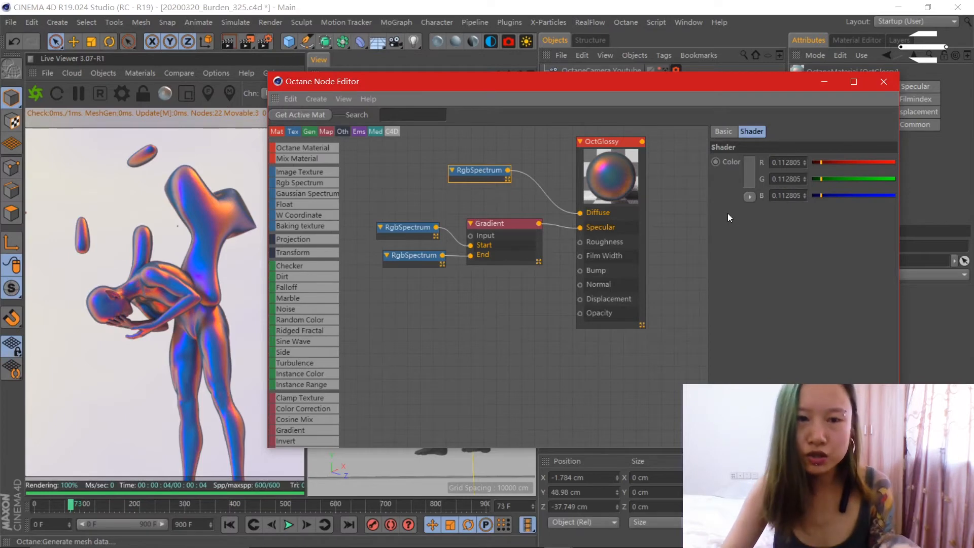
left_click(750, 172)
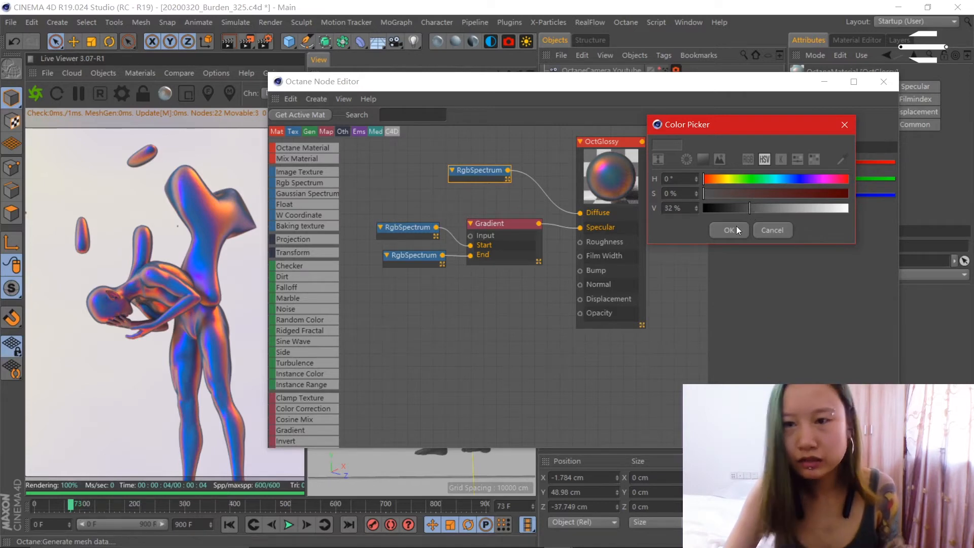
left_click_drag(750, 208, 808, 208)
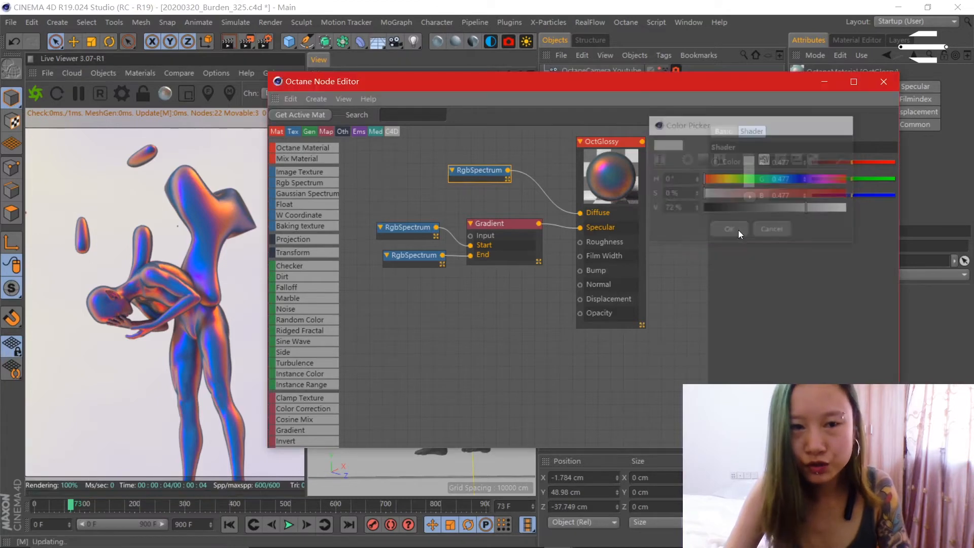
left_click(728, 229)
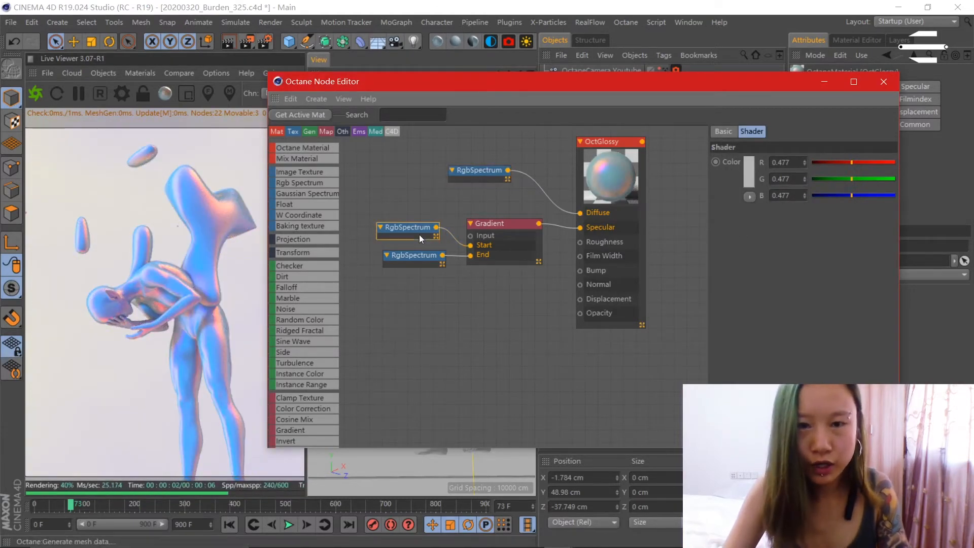
- Try red and purple for the Gradient End spectrum, then settle on pure green (hue 126°)
left_click(744, 161)
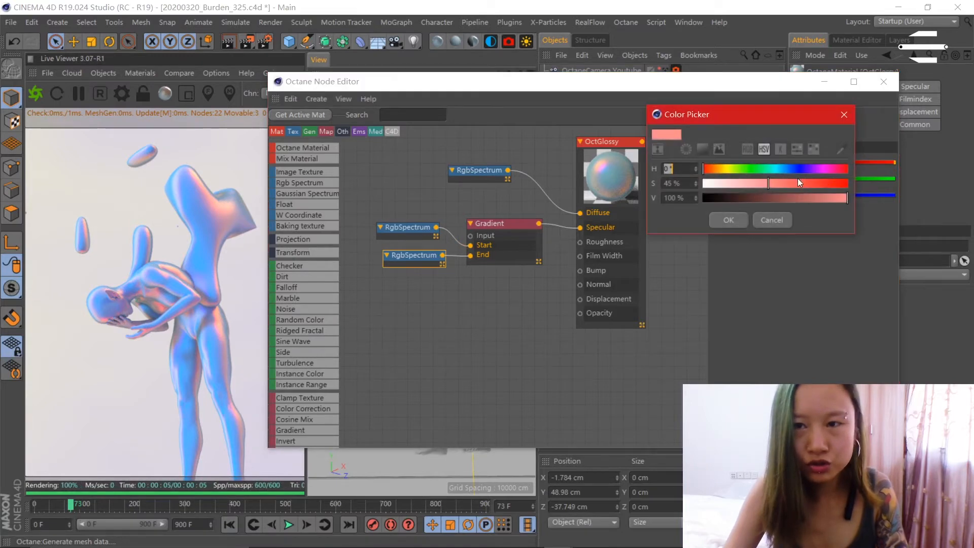
left_click_drag(739, 182, 845, 183)
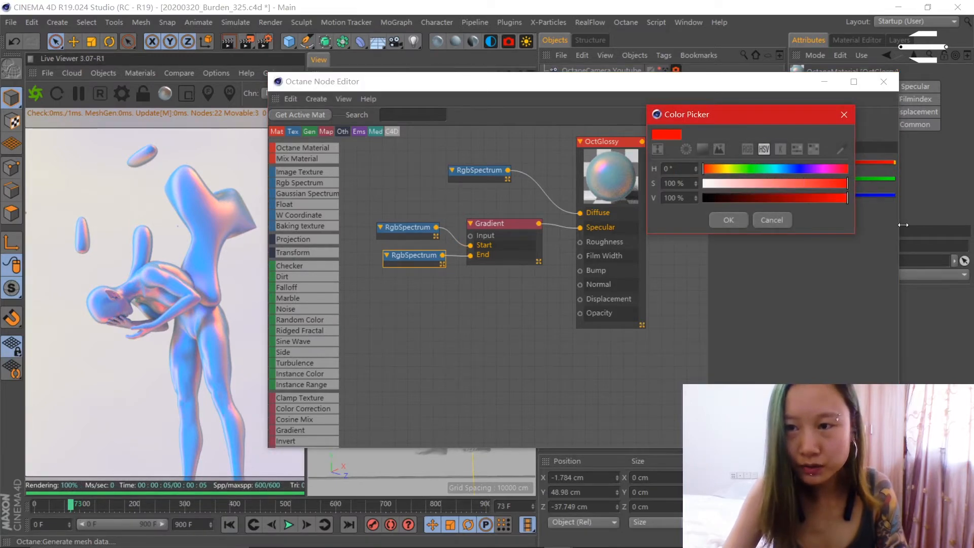
left_click(728, 220)
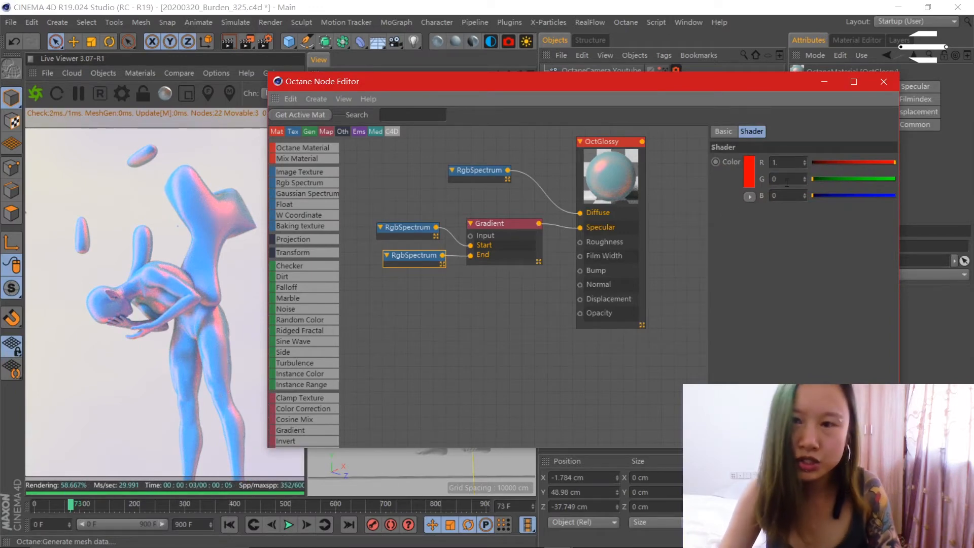
left_click(749, 162)
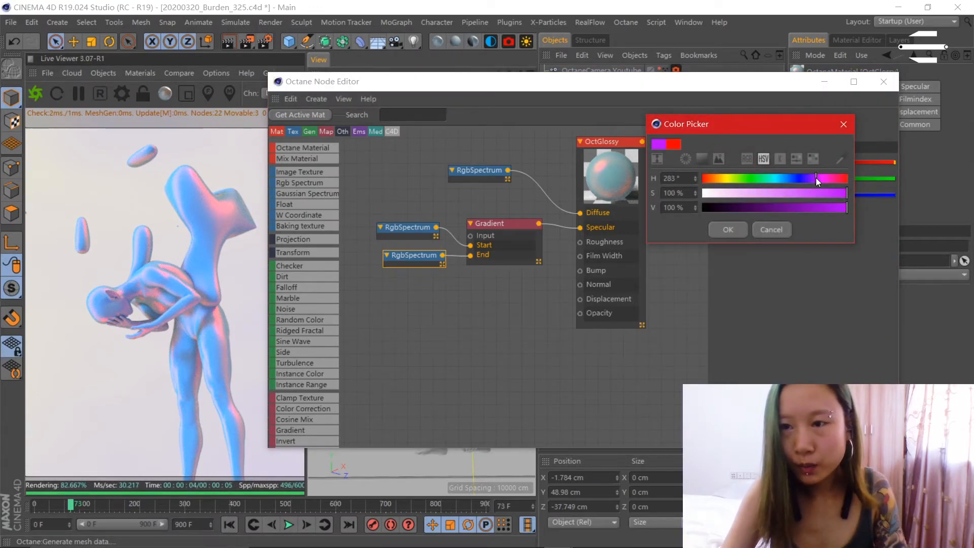
left_click(727, 229)
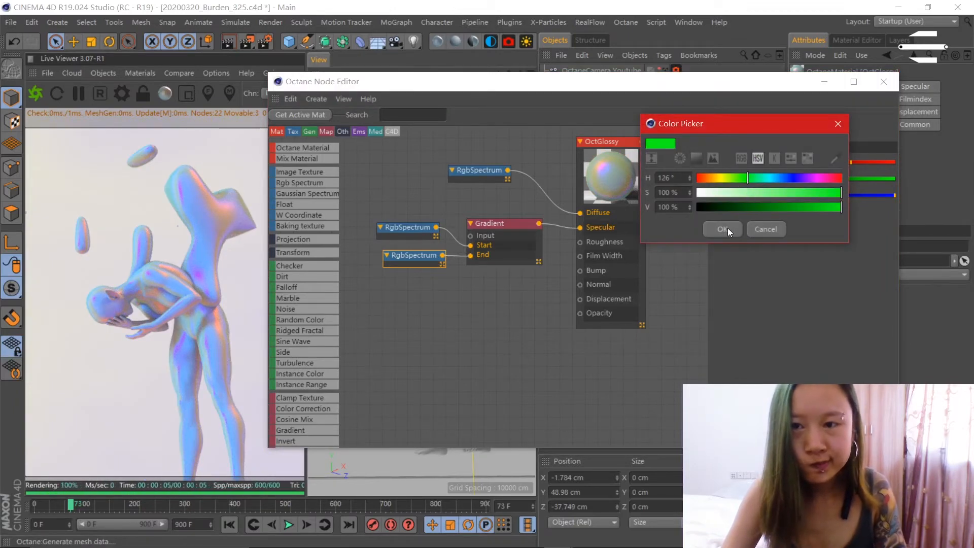
left_click(722, 229)
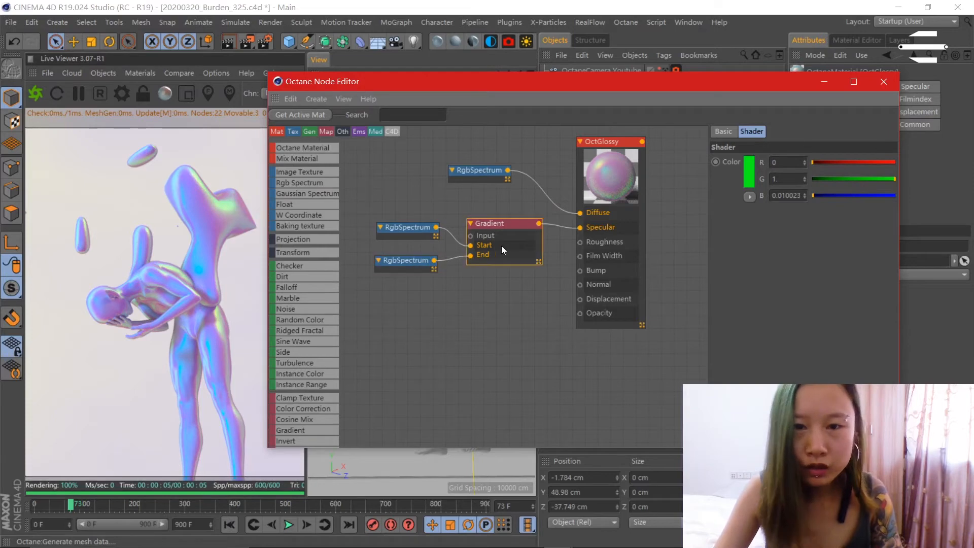
left_click(491, 223)
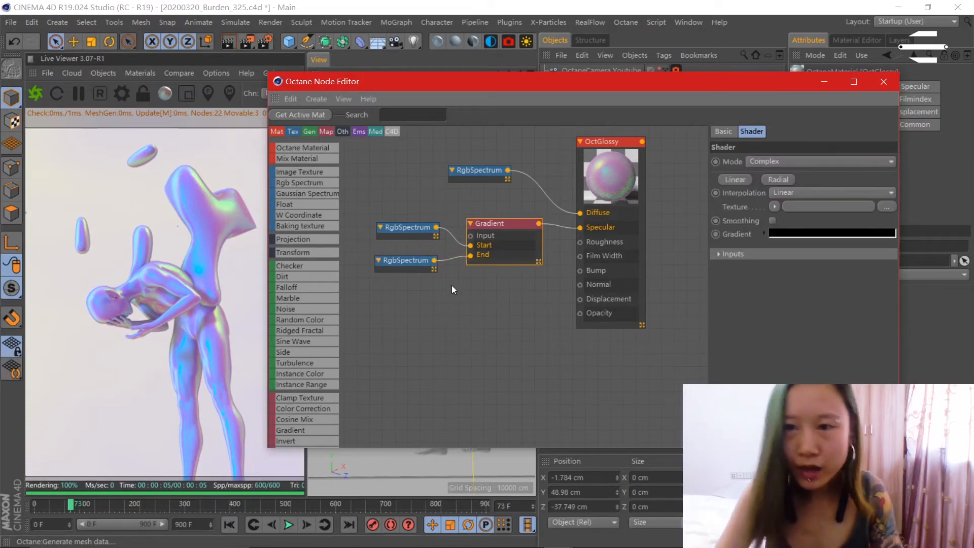
- Set the Gradient End RGB Spectrum colour to bright yellow, hue 61°
left_click(406, 260)
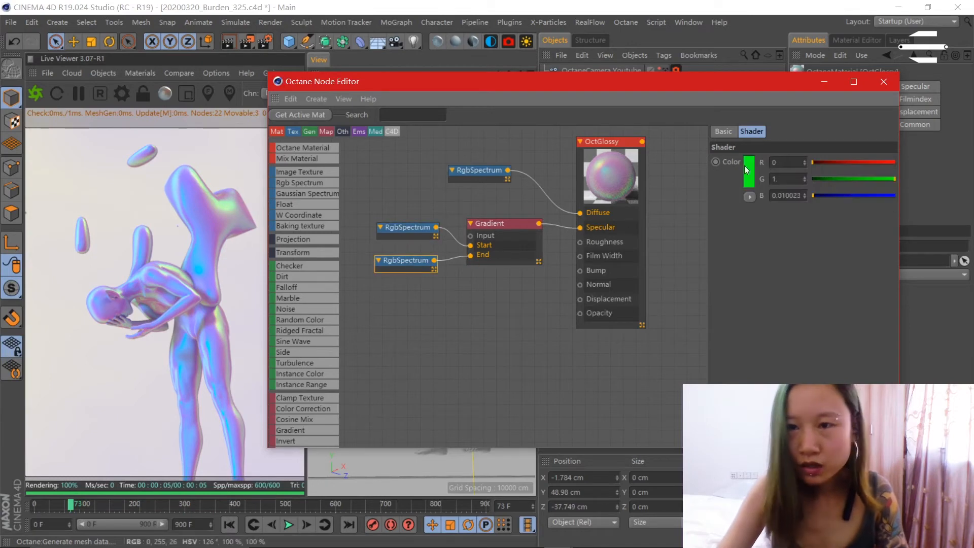
left_click(749, 162)
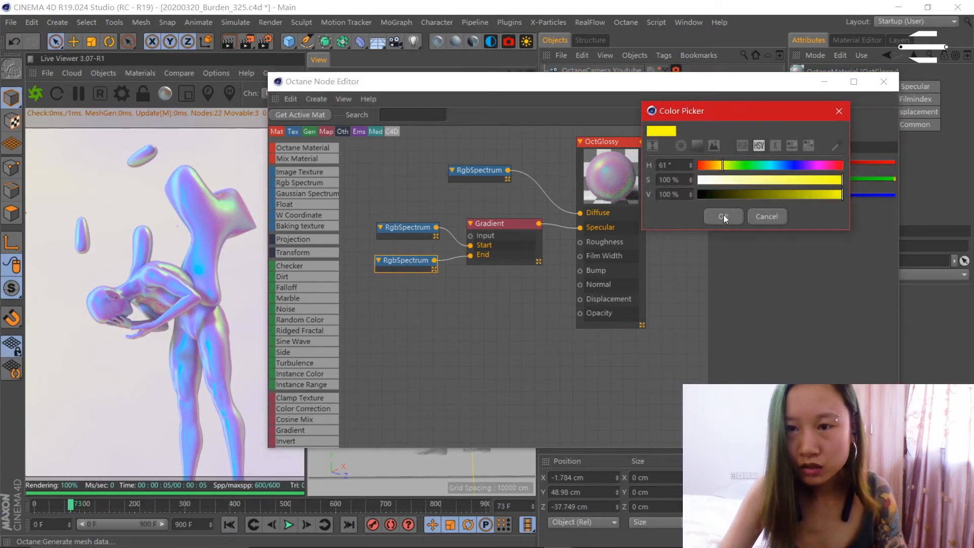
left_click(723, 216)
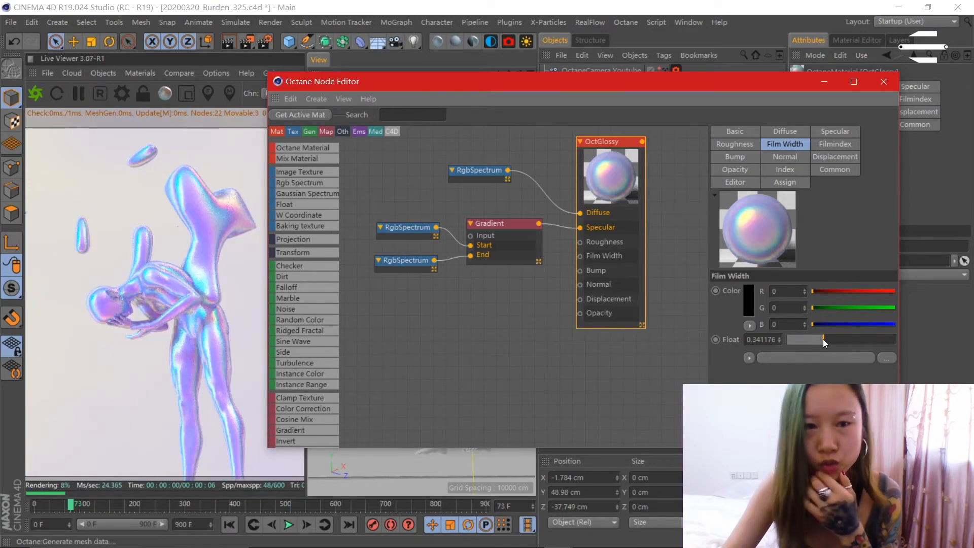
- Slide the glossy material's film width through 0.46 and 0.28 down to 0.08
left_click_drag(825, 340, 818, 339)
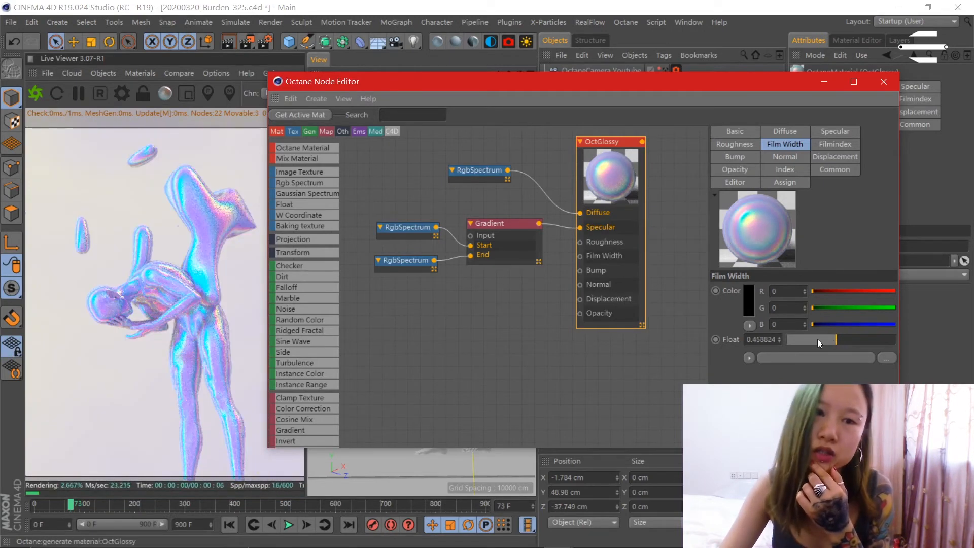
left_click_drag(817, 340, 885, 339)
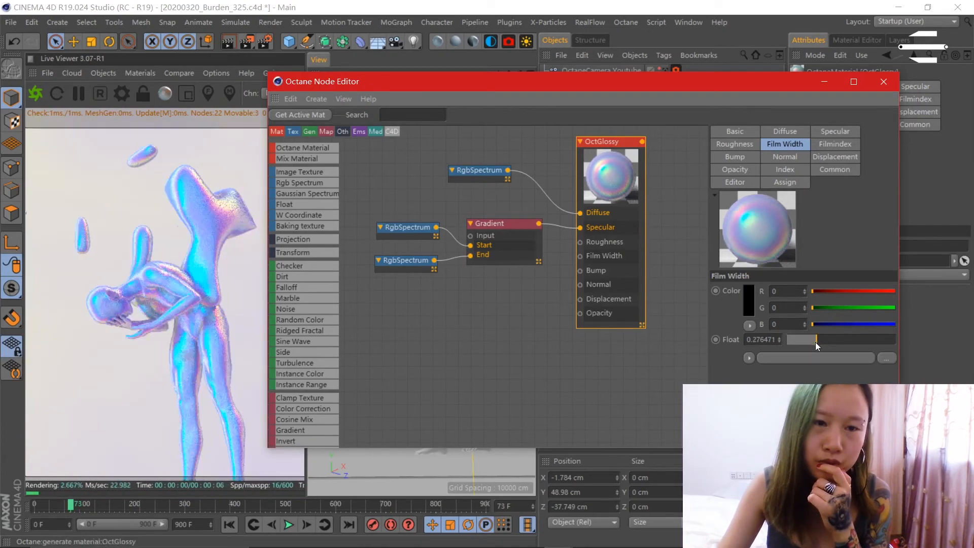
left_click_drag(817, 339, 792, 339)
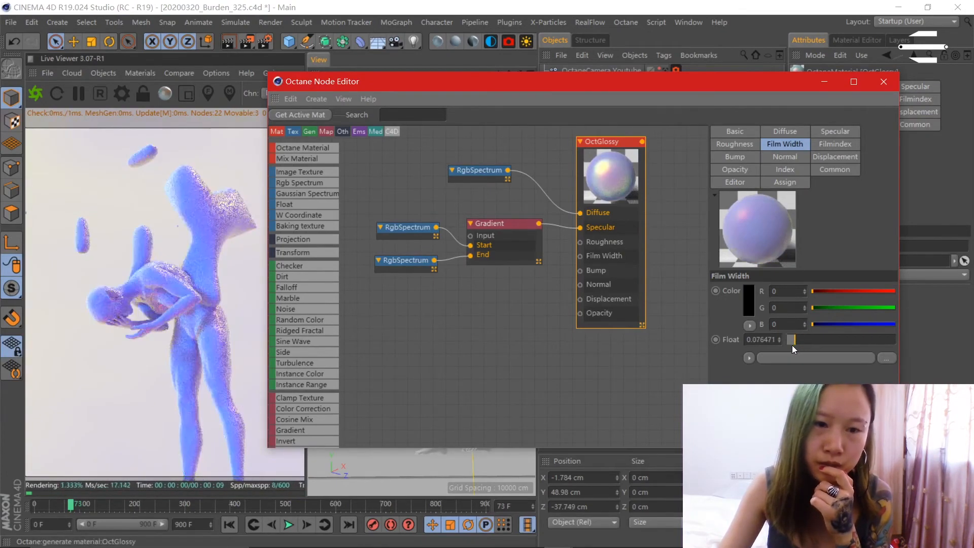